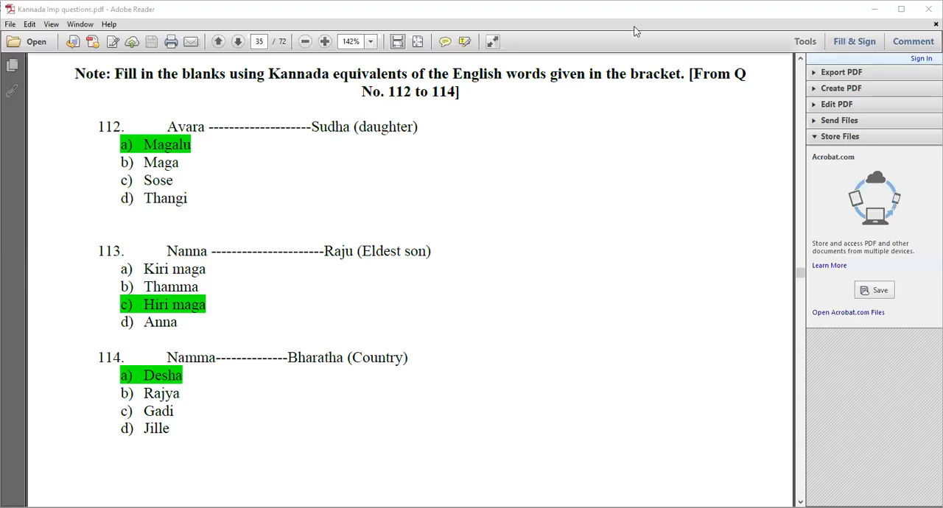
mouse_move(218, 170)
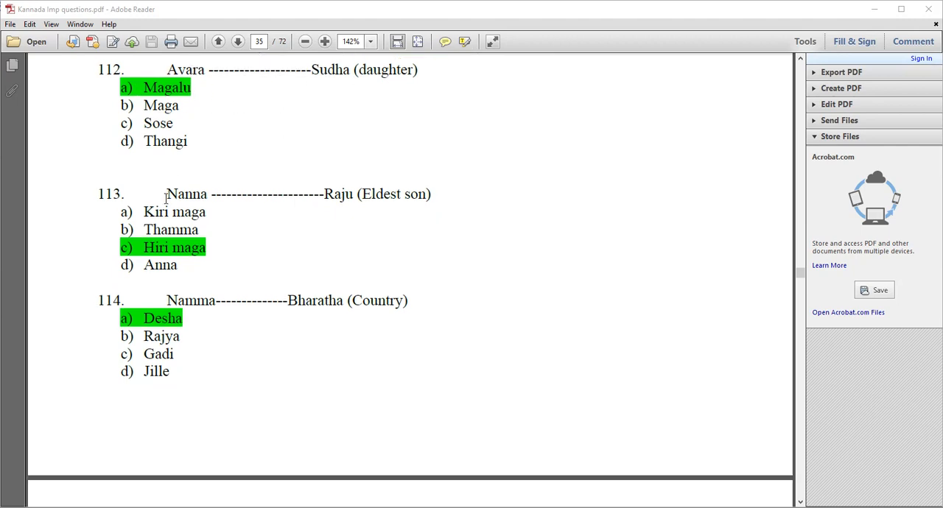
mouse_move(239, 266)
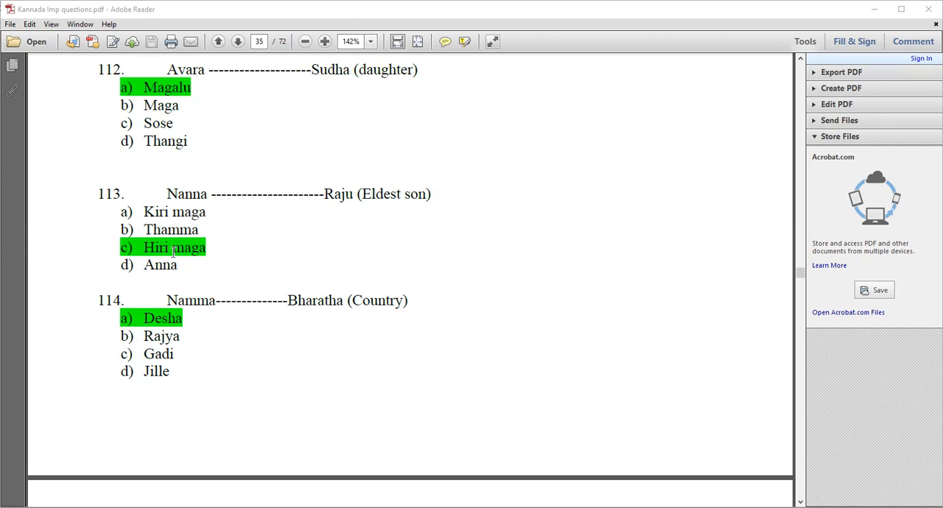
- Scroll past questions 112–114 to the note for questions 115–118
scroll("down", 3)
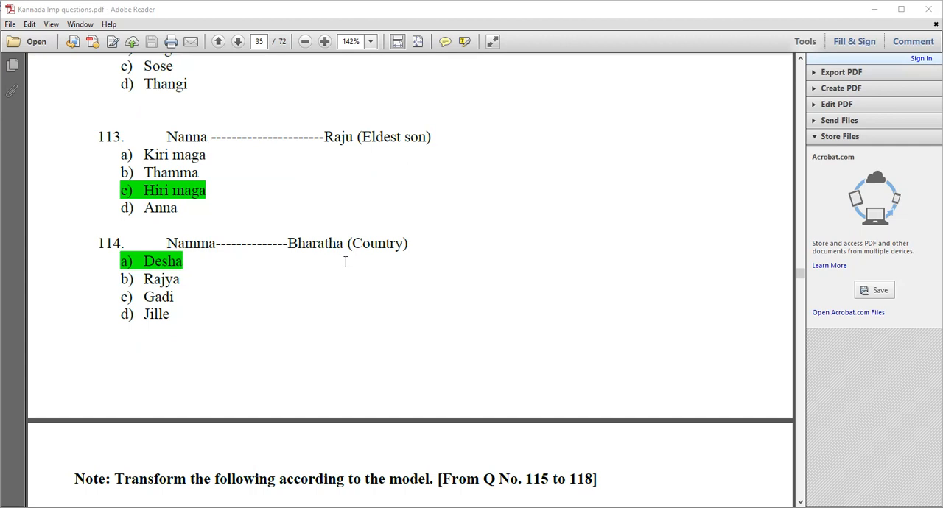
mouse_move(147, 276)
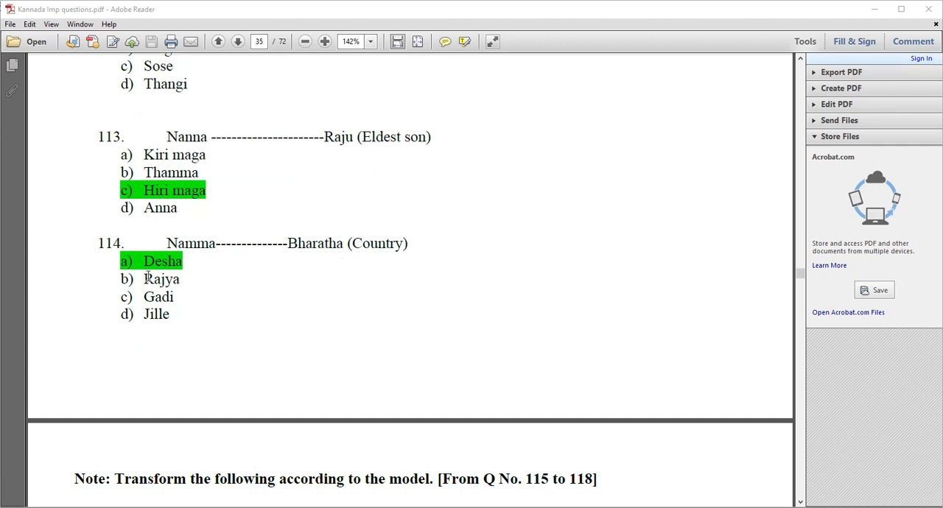
scroll("down", 3)
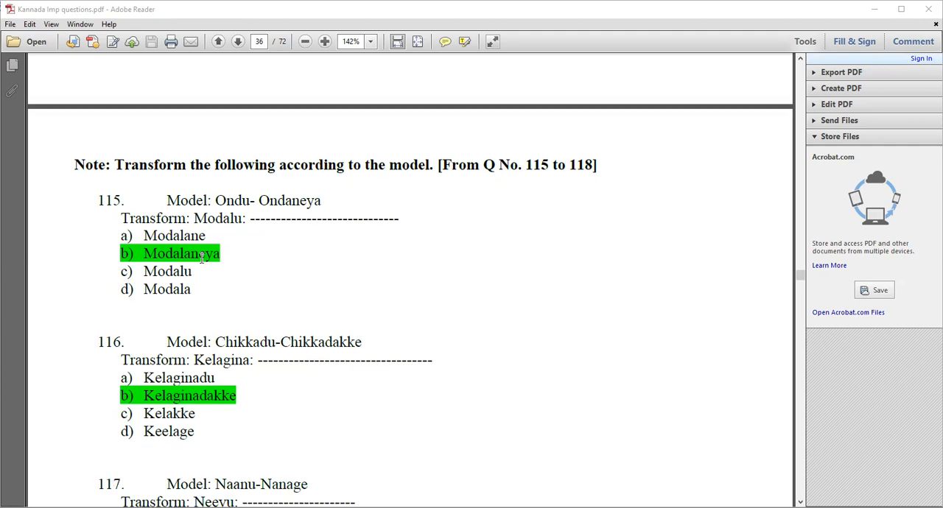
mouse_move(261, 204)
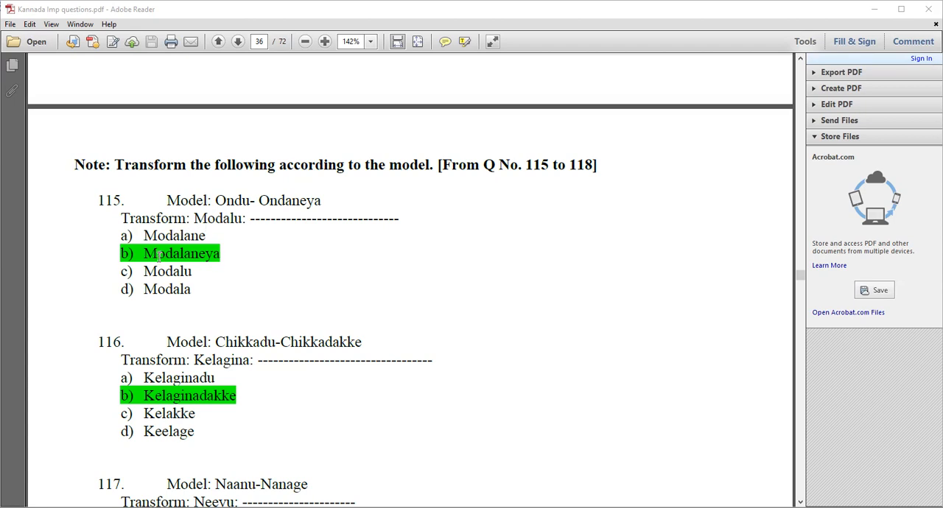
- Scroll through questions 115–118 on page 36 to the baLake Kannada Lesson-1 heading
scroll("down", 3)
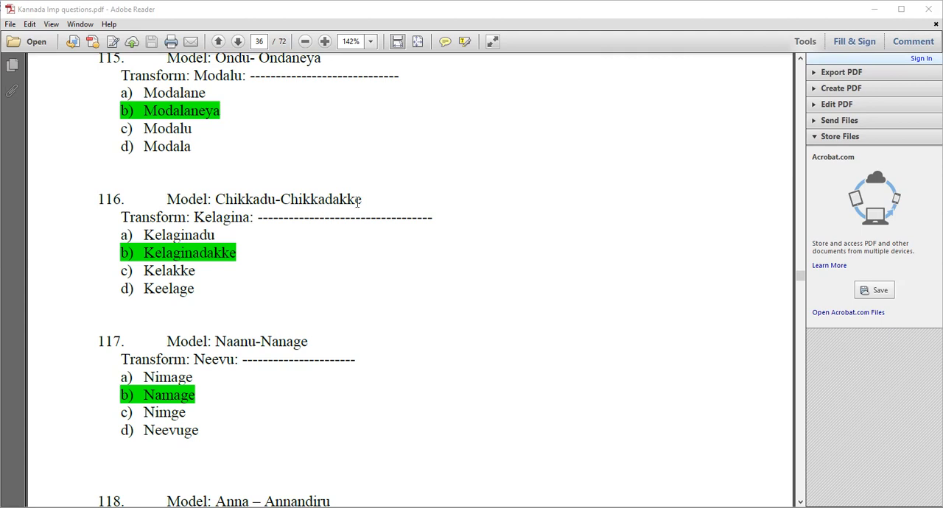
mouse_move(196, 222)
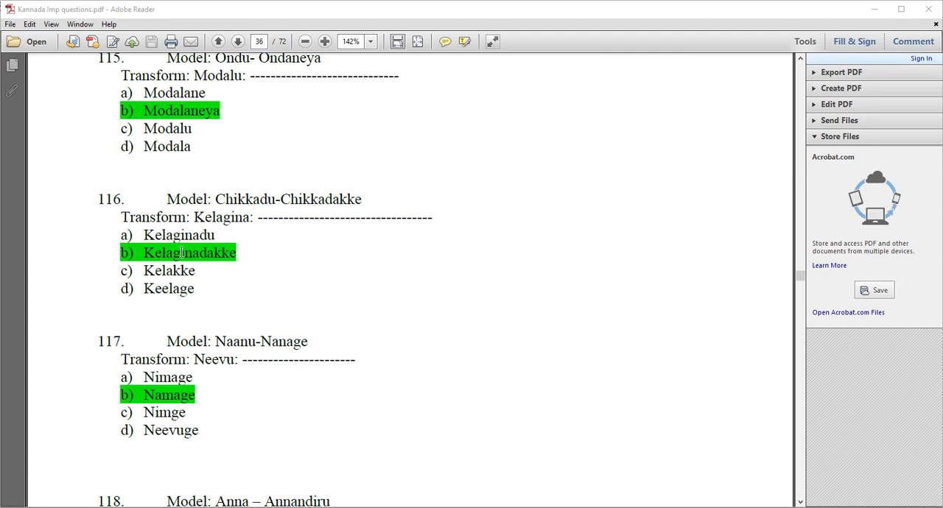
scroll("down", 3)
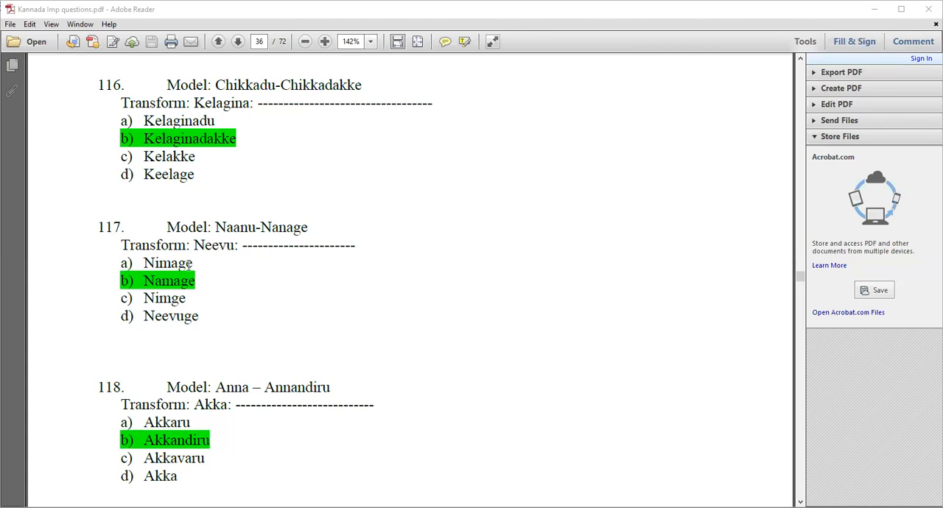
scroll("down", 3)
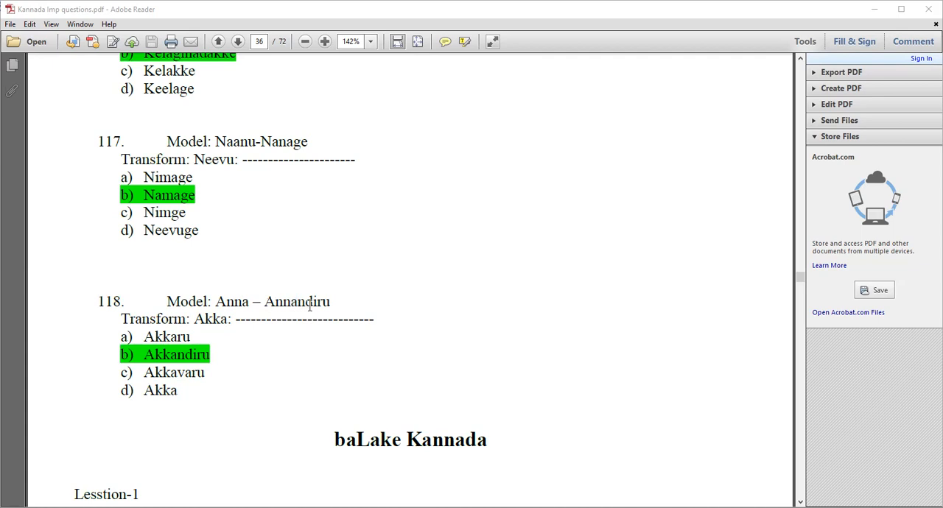
mouse_move(171, 372)
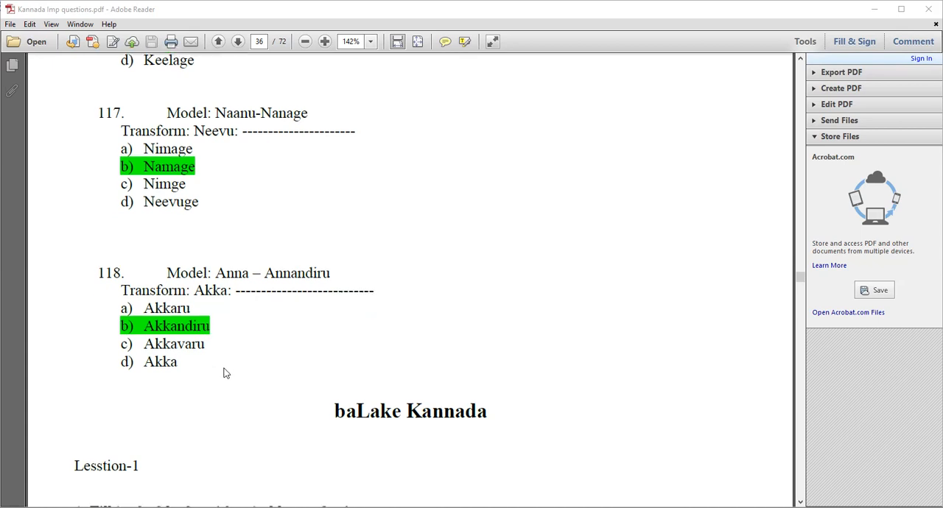
- Scroll from page 37 past the biLi/kappu/hasiru exercise to page 43's translation table
scroll("down", 3)
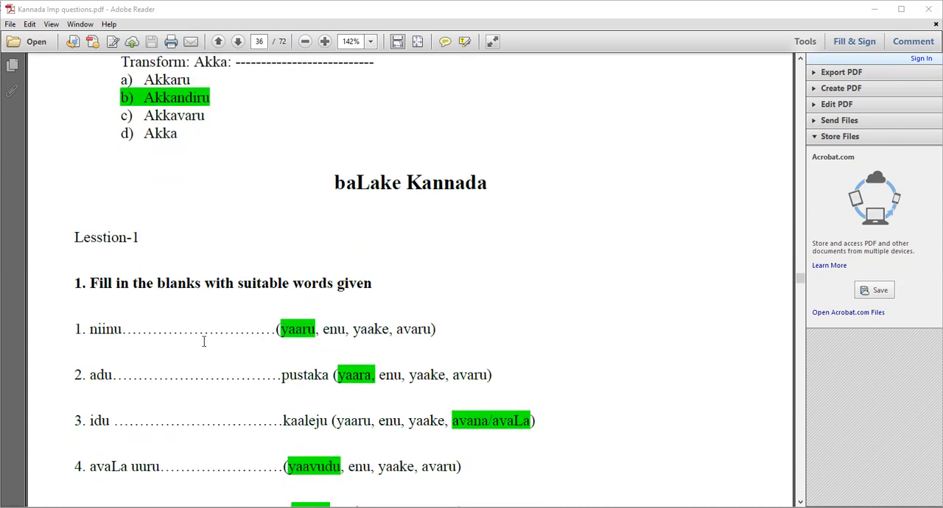
scroll("down", 3)
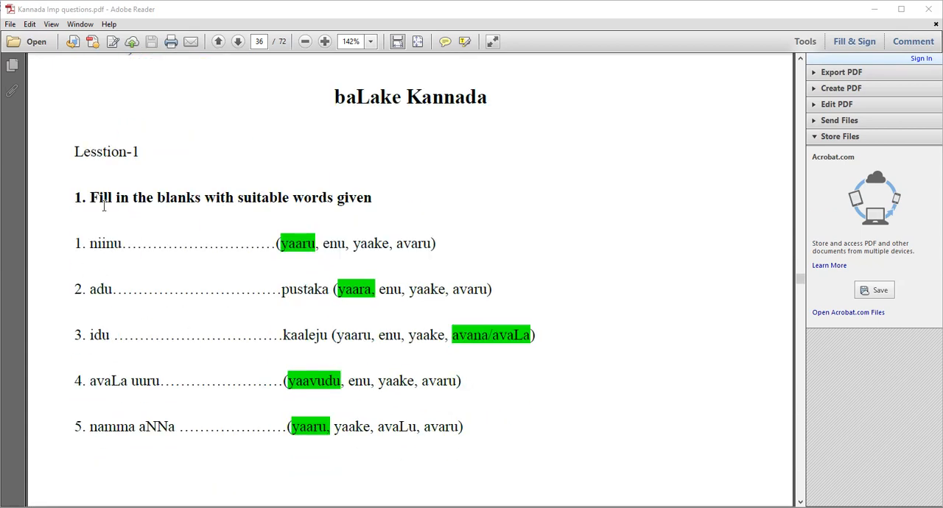
scroll("down", 3)
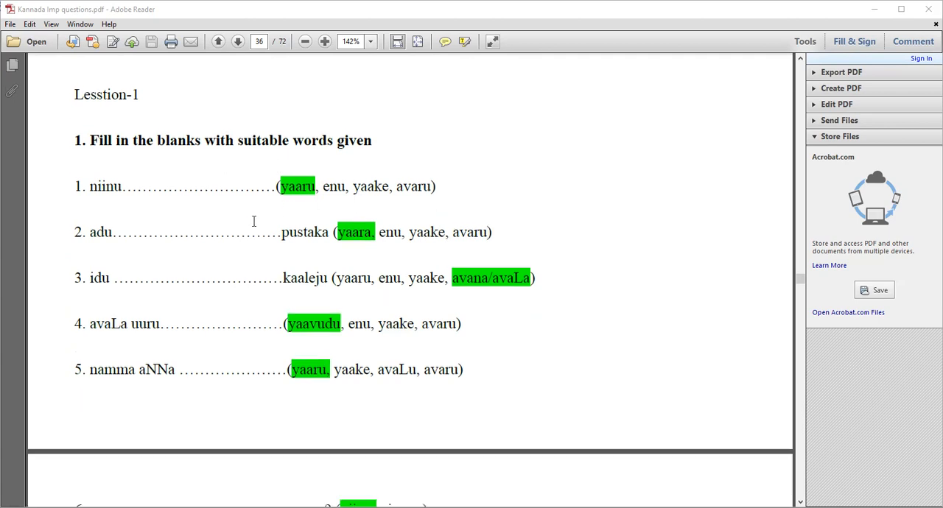
mouse_move(284, 205)
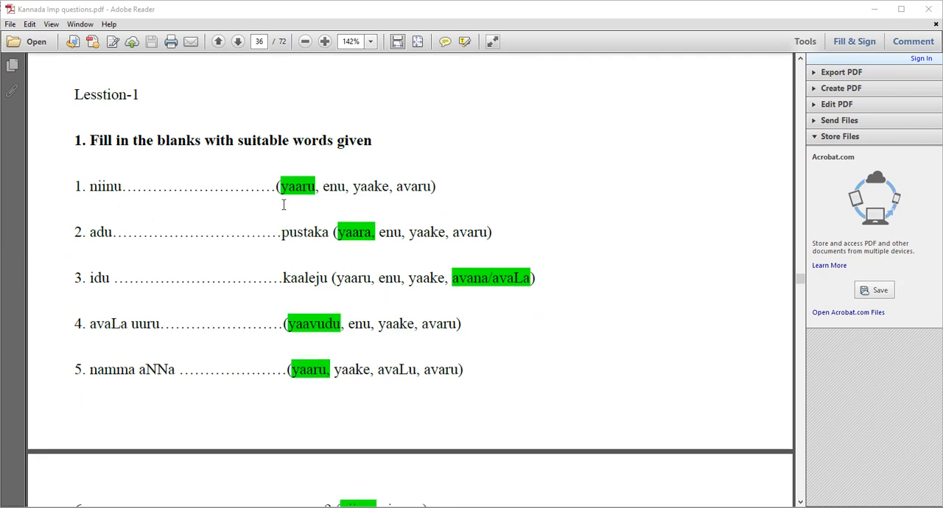
scroll("down", 3)
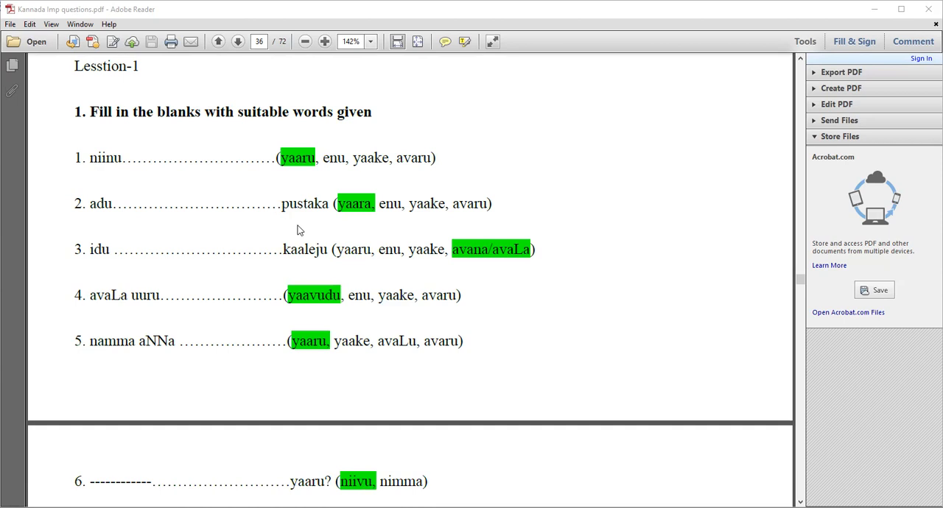
mouse_move(409, 256)
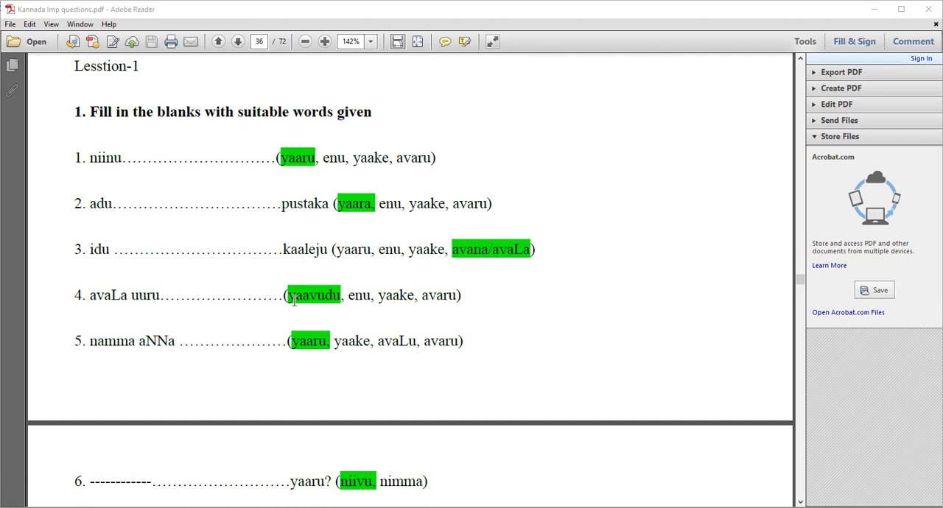
scroll("down", 3)
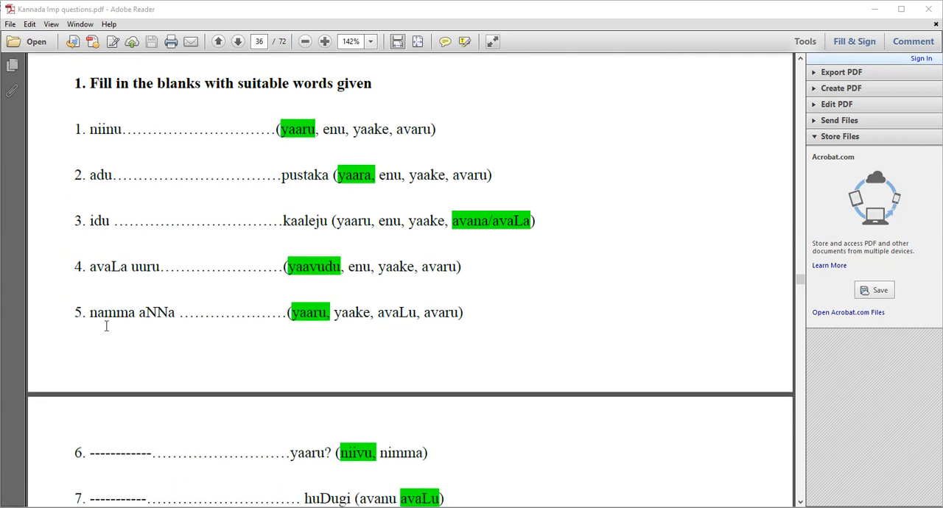
scroll("down", 3)
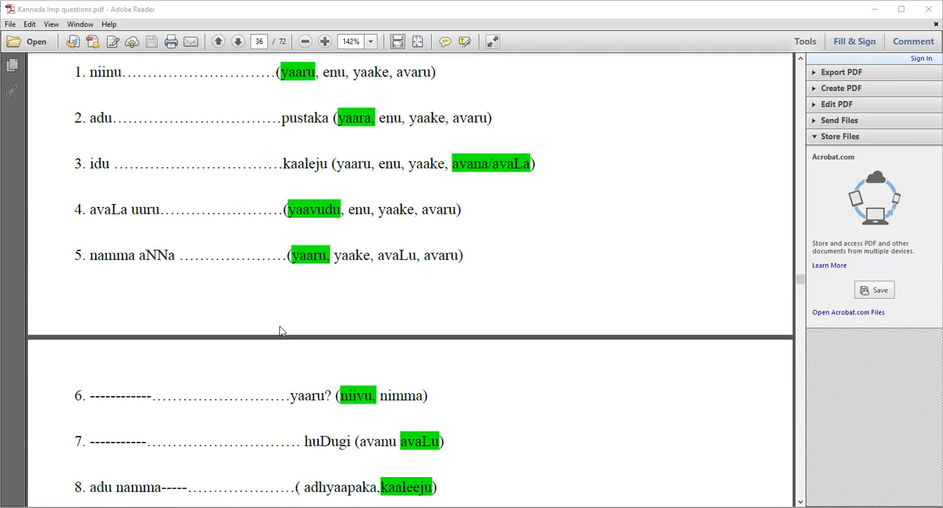
scroll("down", 3)
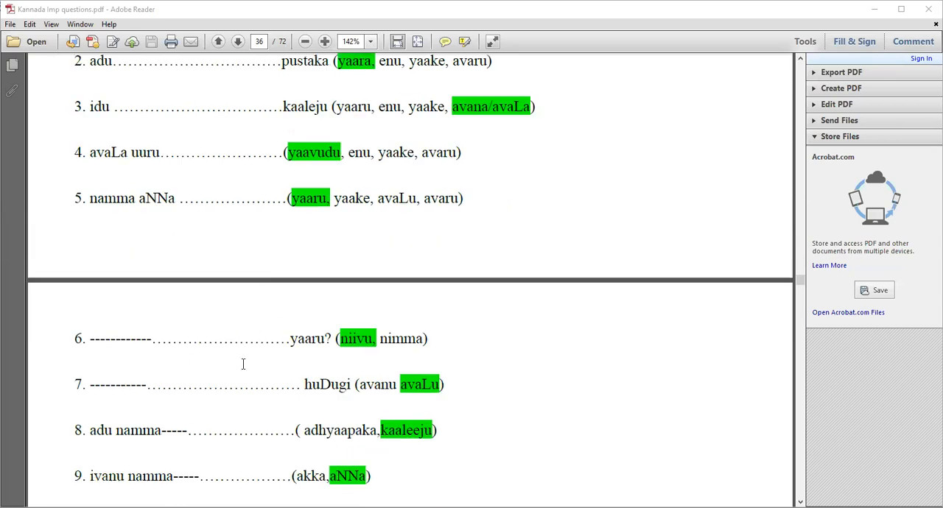
scroll("down", 3)
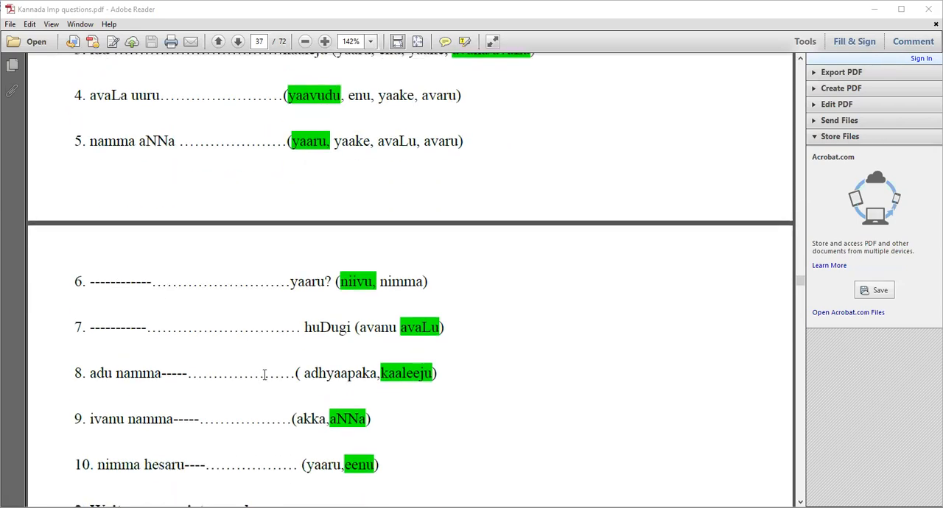
mouse_move(367, 300)
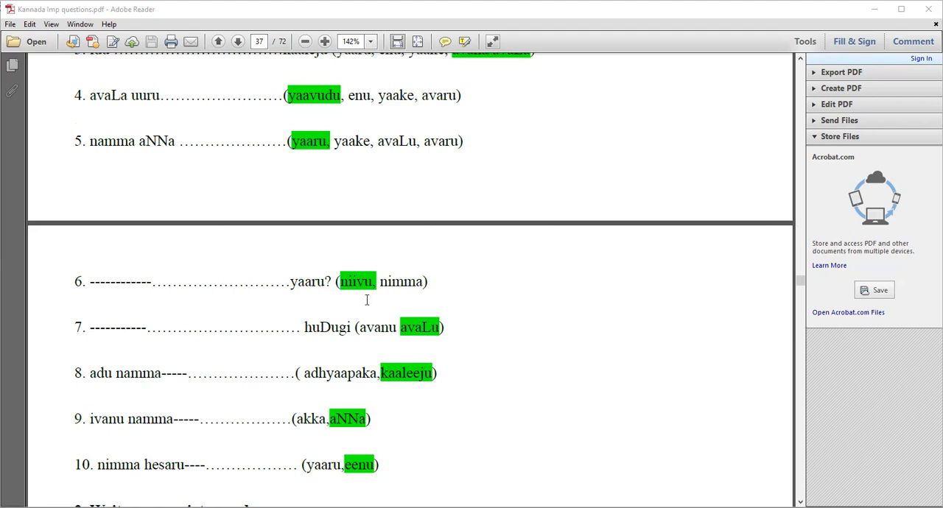
scroll("down", 3)
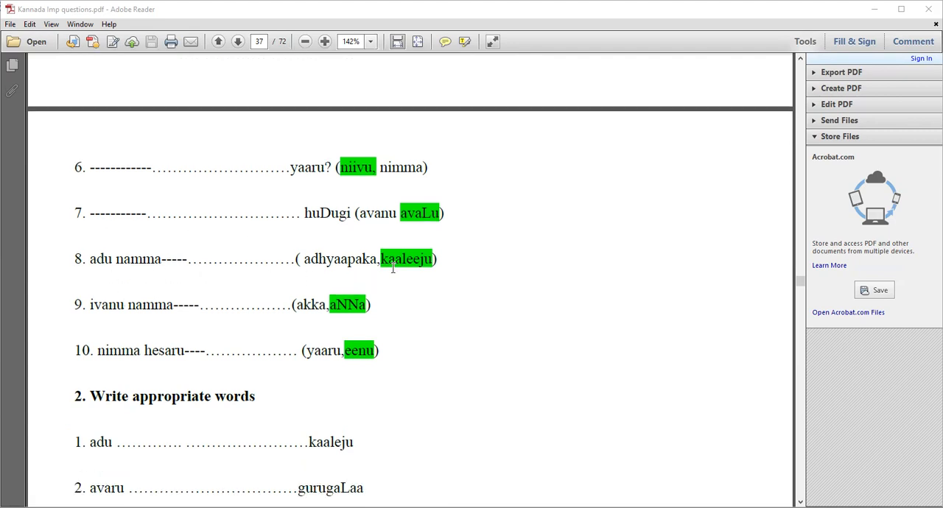
scroll("down", 3)
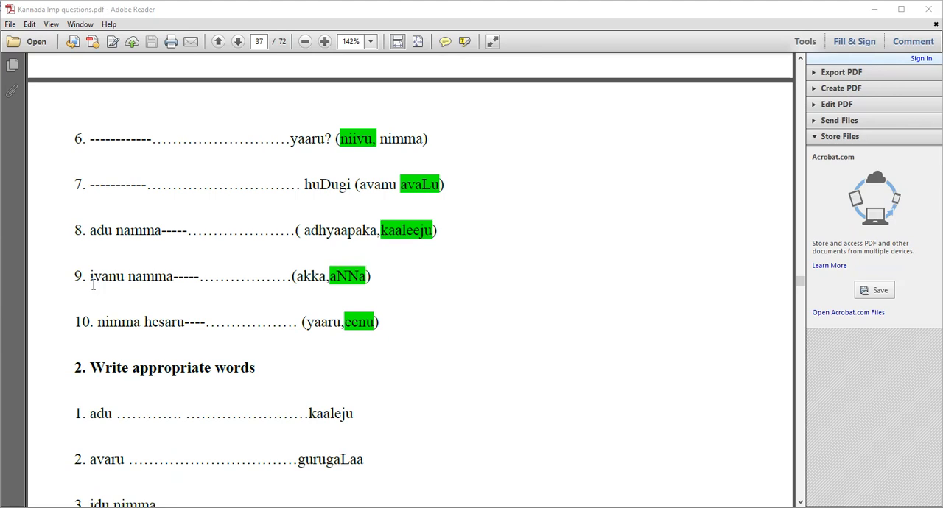
mouse_move(336, 300)
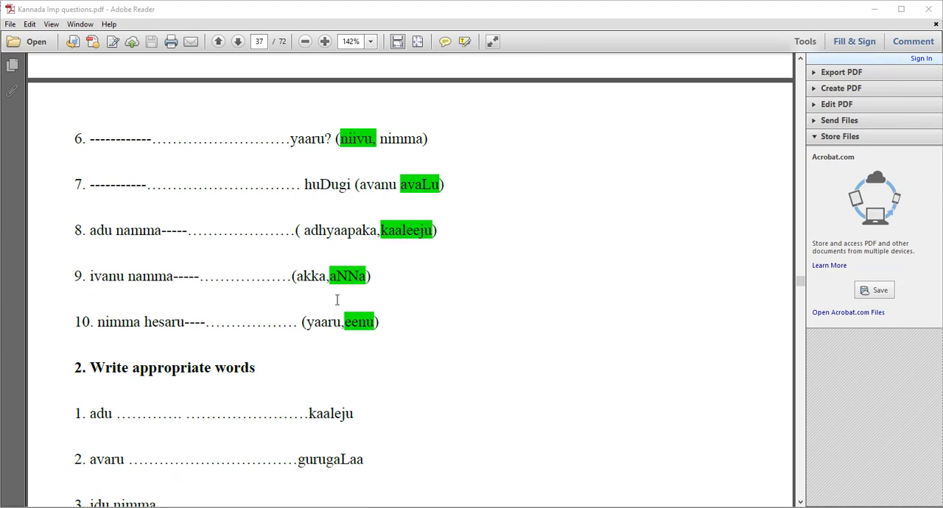
scroll("down", 3)
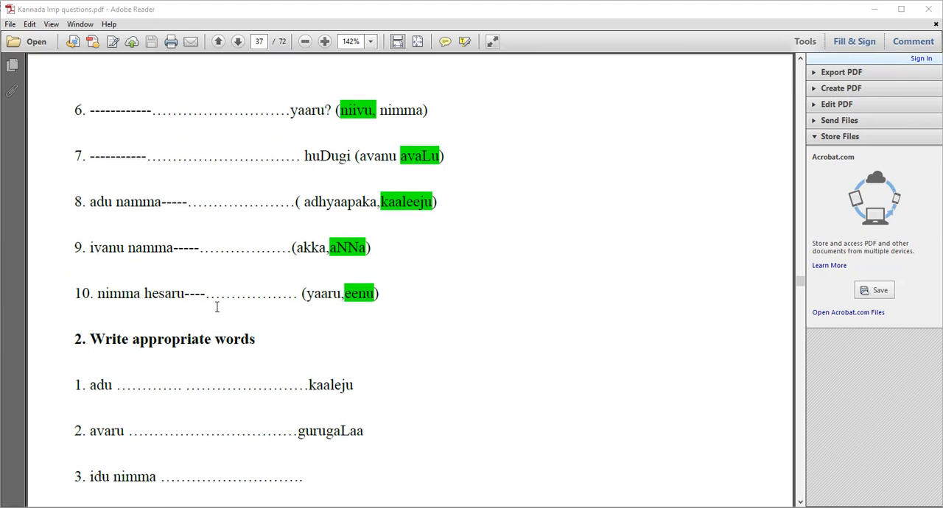
scroll("down", 3)
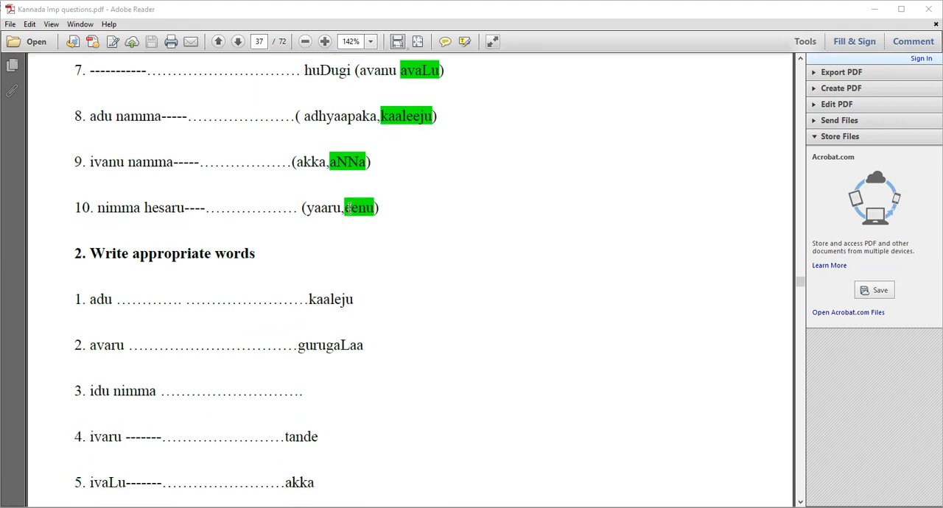
scroll("down", 3)
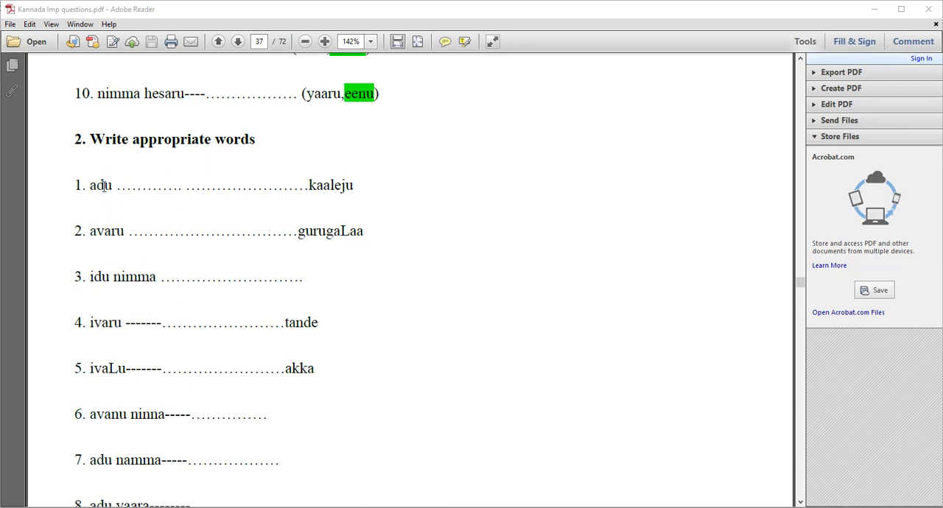
scroll("down", 3)
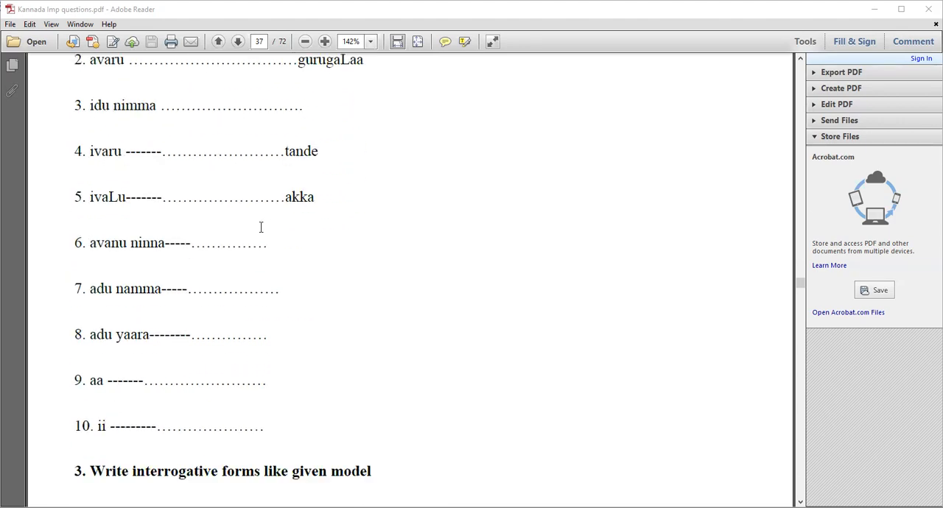
scroll("down", 3)
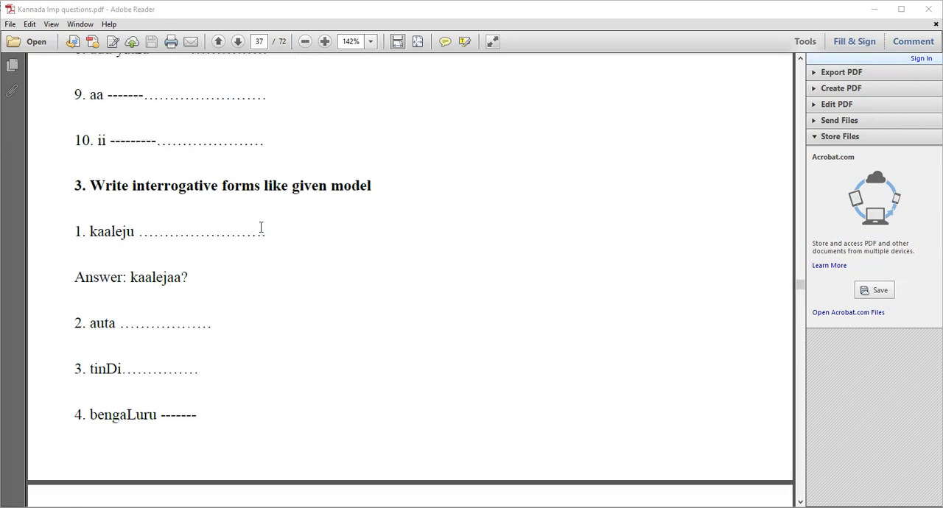
left_click(237, 41)
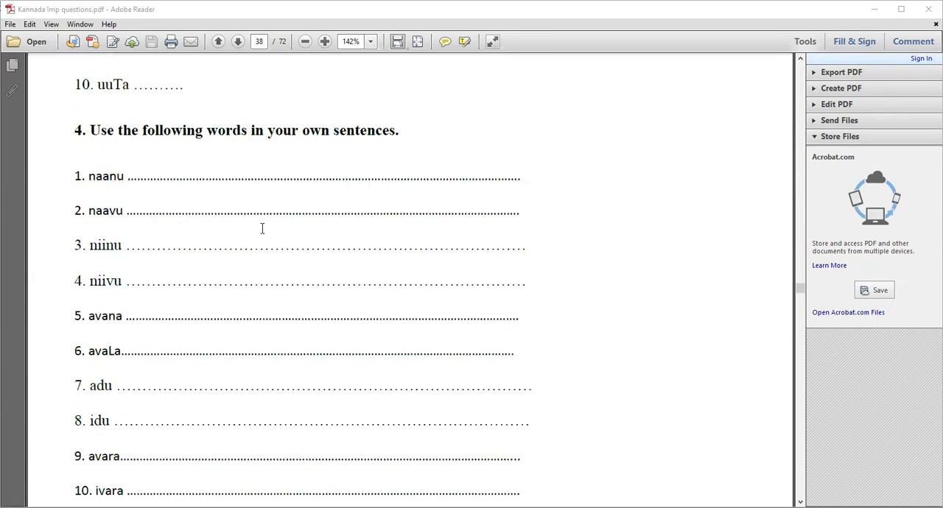
scroll("down", 3)
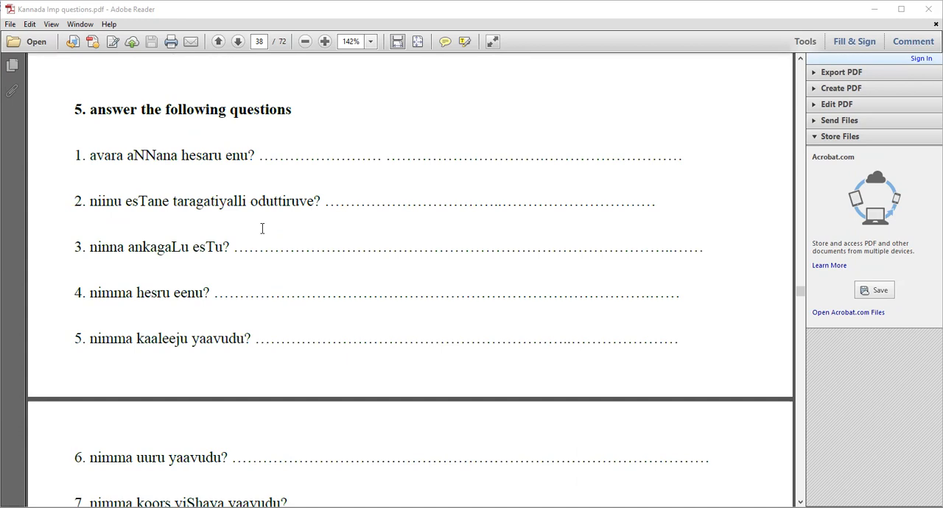
scroll("down", 3)
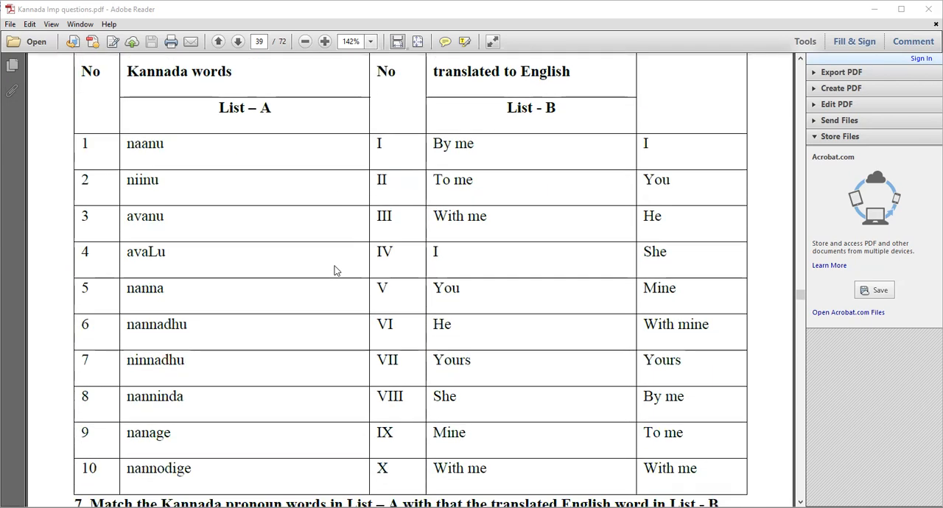
scroll("down", 3)
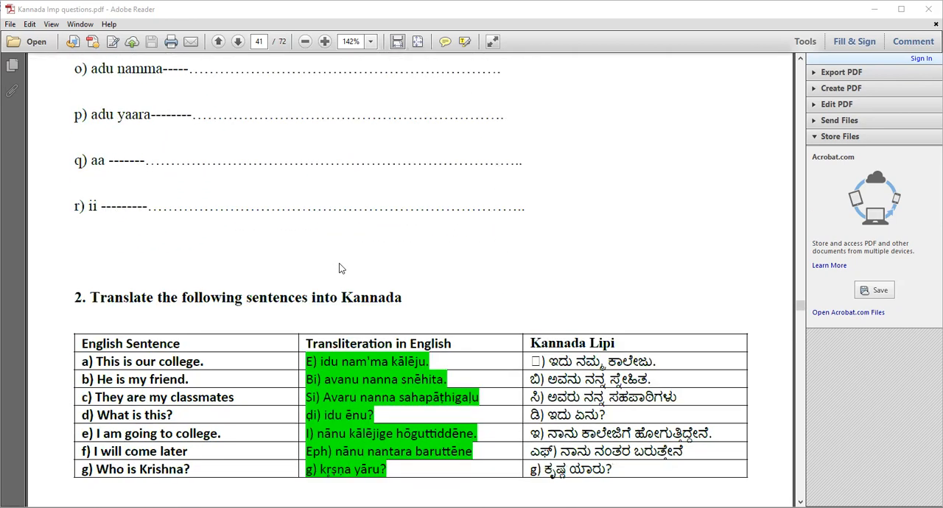
scroll("down", 3)
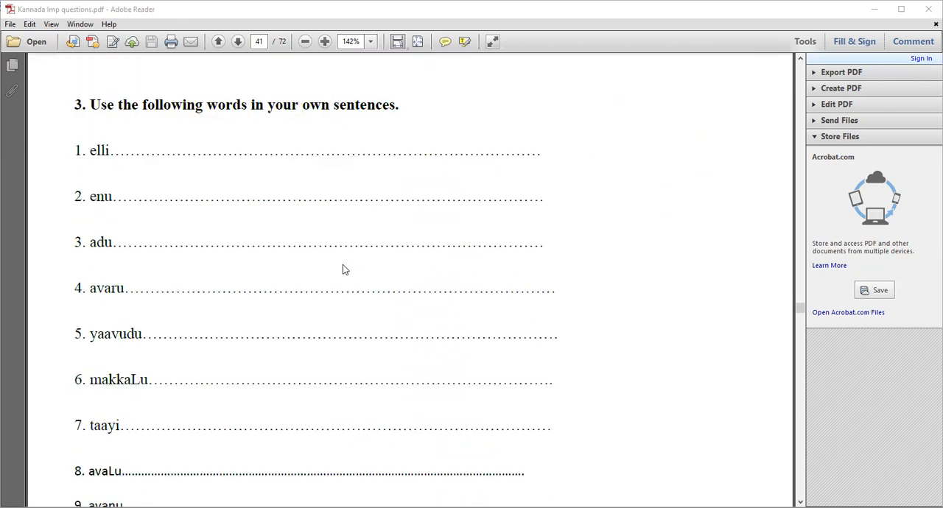
mouse_move(413, 130)
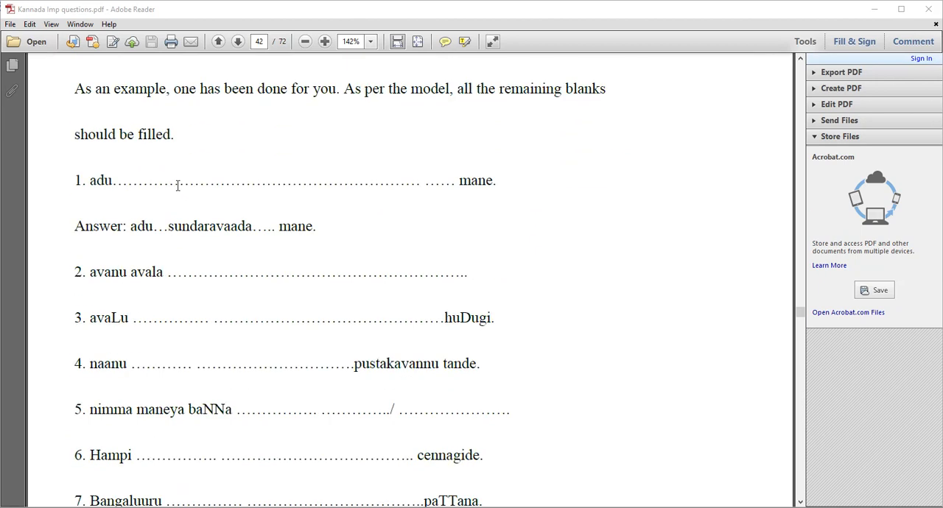
scroll("down", 3)
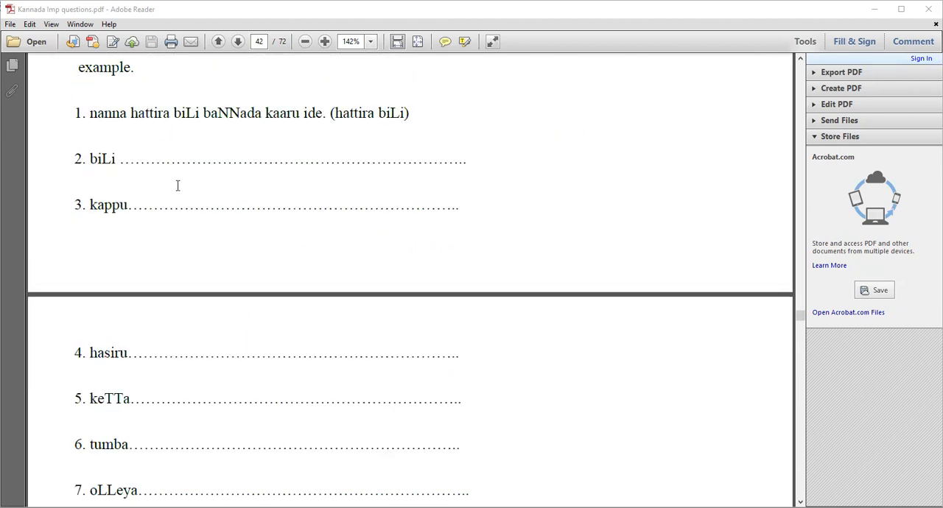
left_click(237, 42)
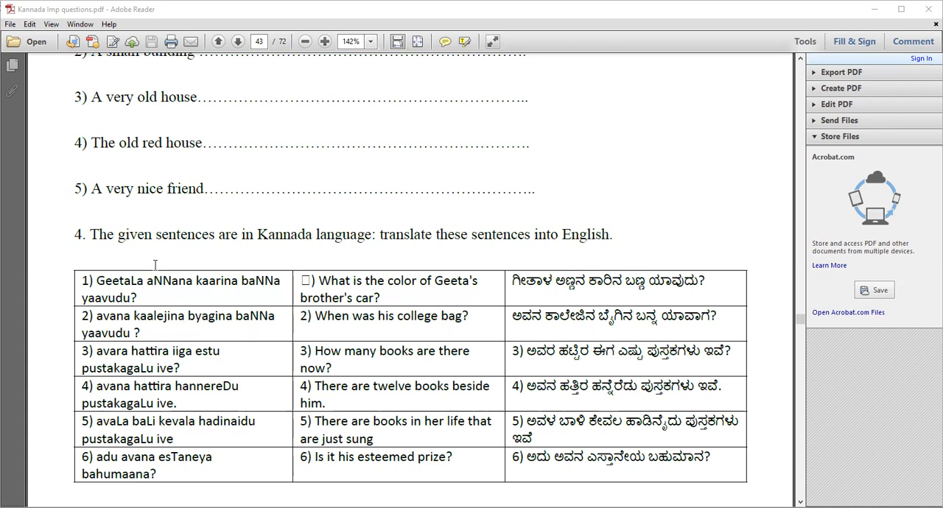
mouse_move(380, 264)
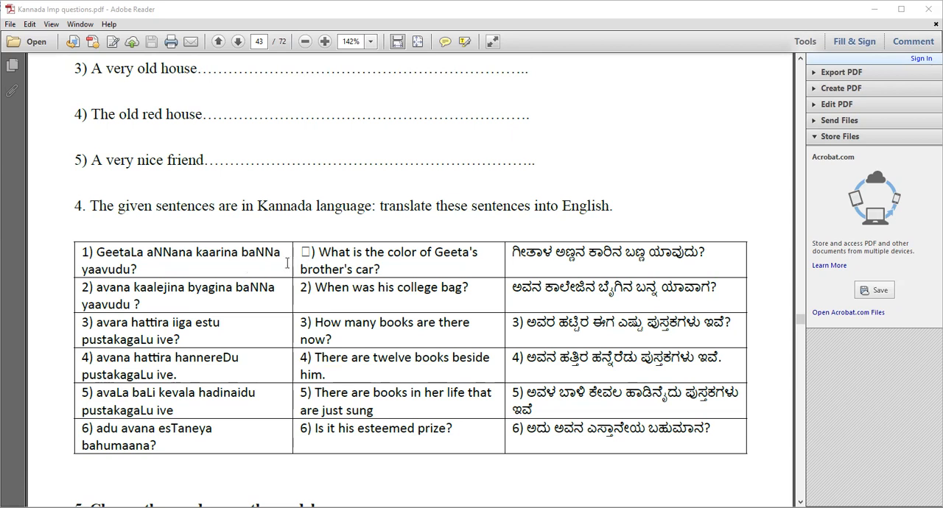
mouse_move(419, 289)
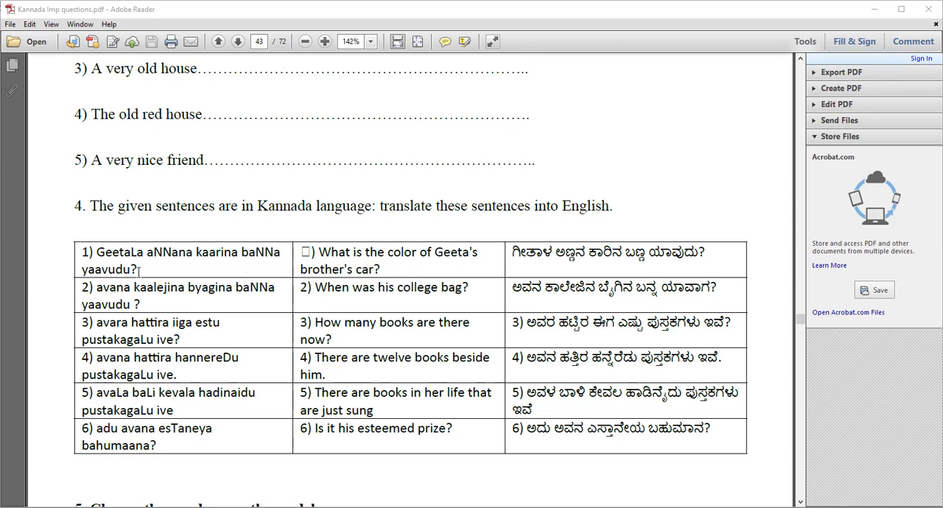
- Scroll past the translation table to page 44's haLeya/hosa word-change exercise
scroll("down", 3)
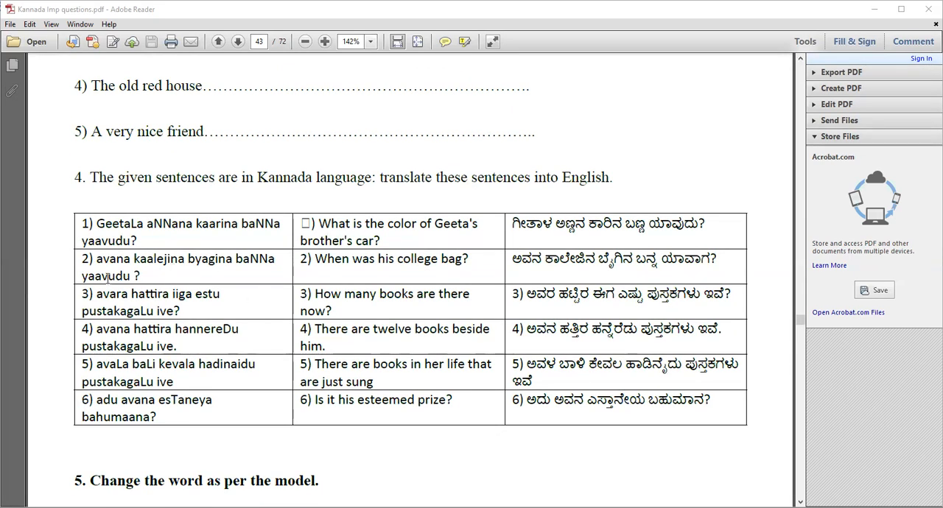
scroll("down", 3)
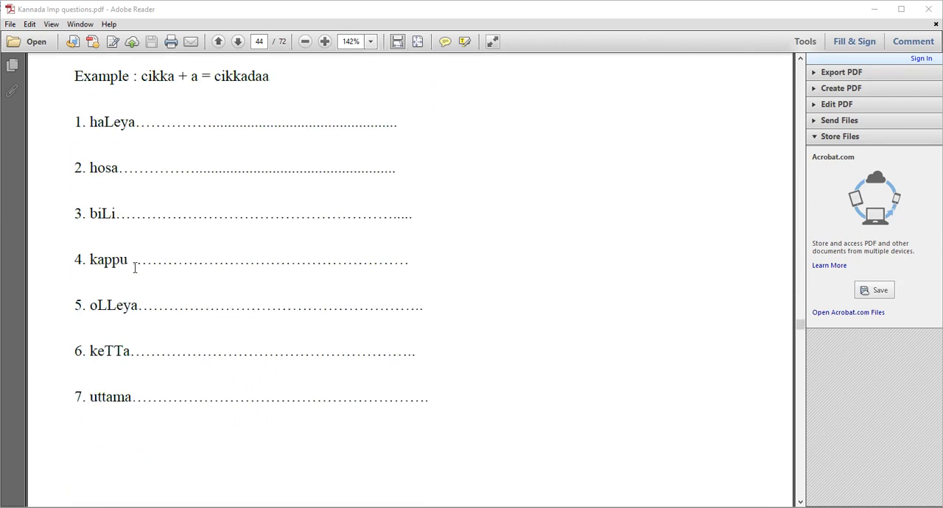
- Scroll through Lessons 4 and 5 to page 52, where Lesson 6 begins
scroll("down", 3)
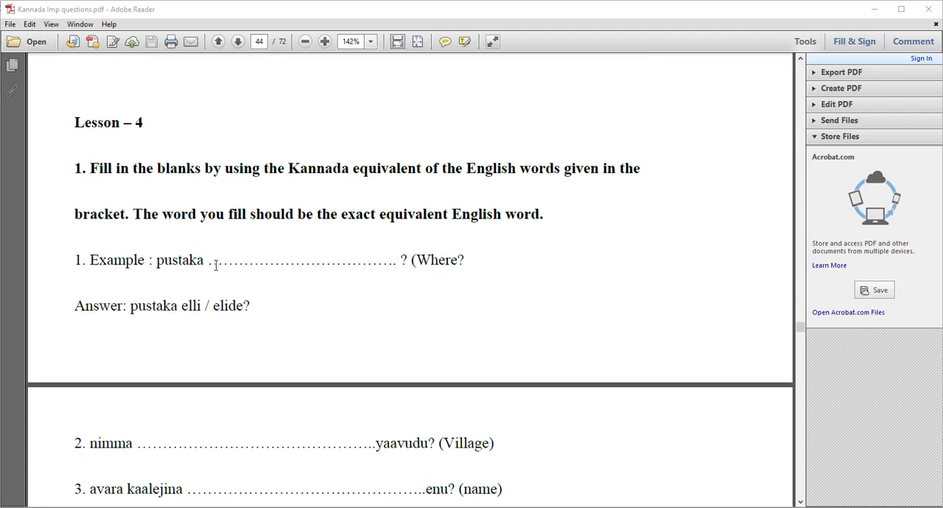
scroll("down", 3)
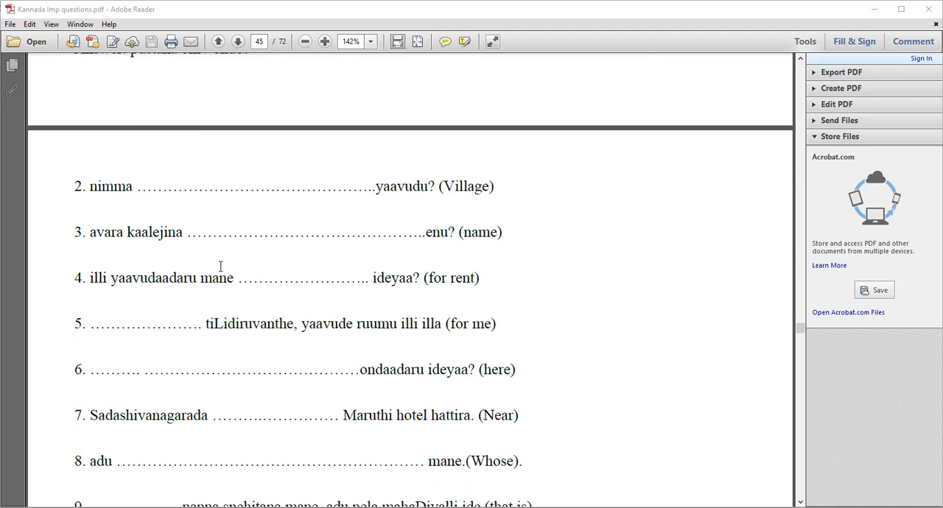
scroll("down", 3)
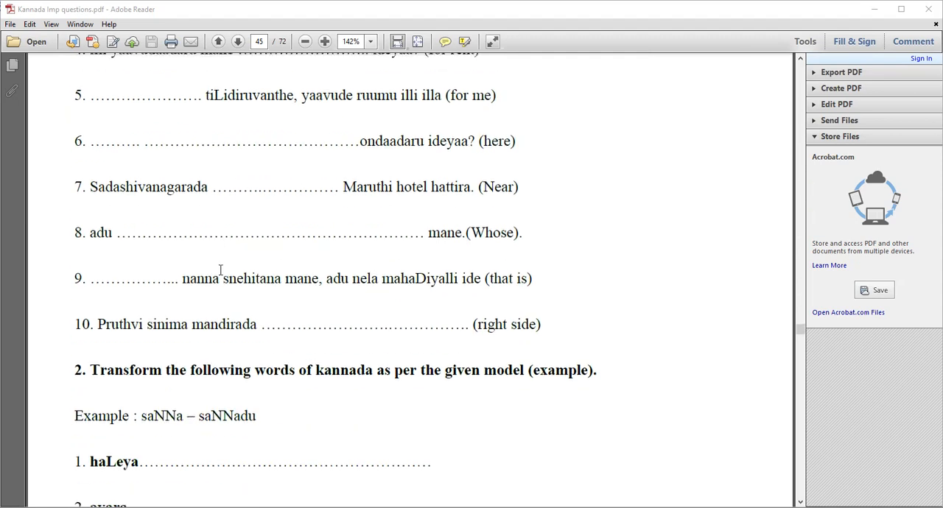
scroll("down", 3)
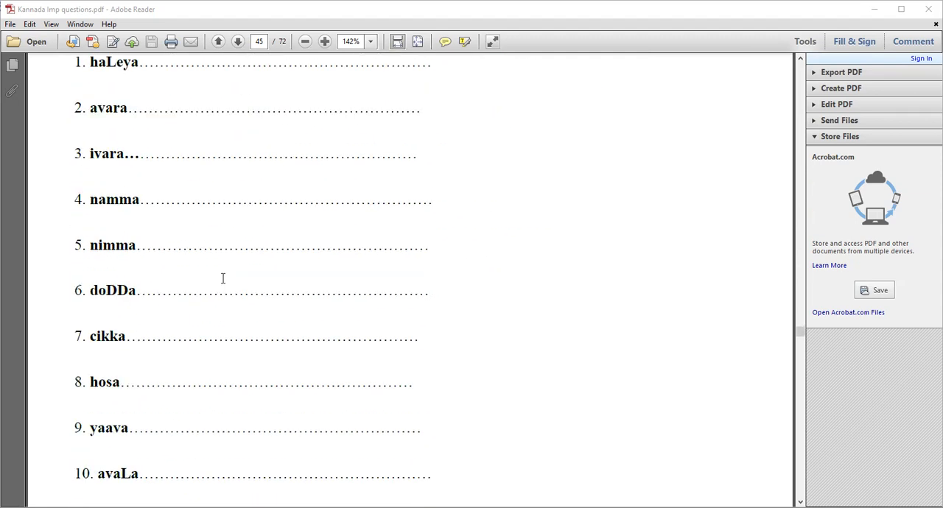
left_click(237, 41)
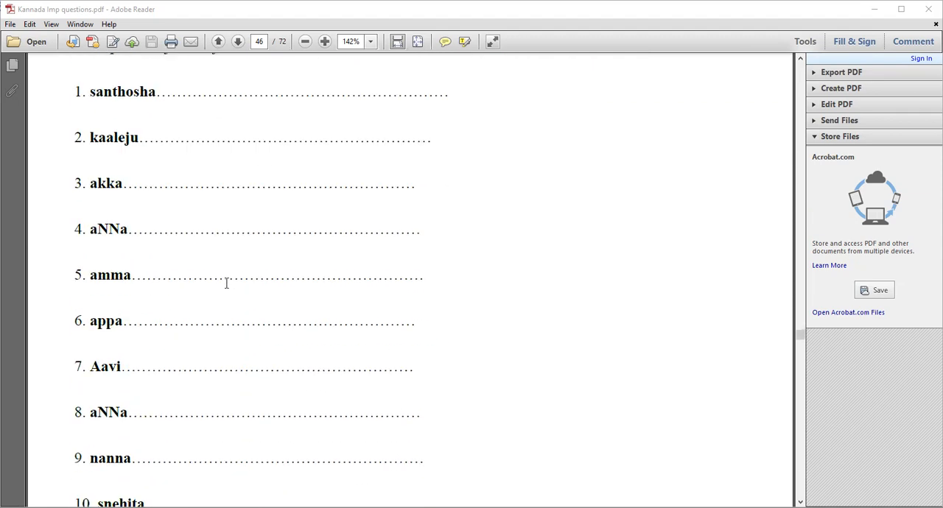
scroll("down", 3)
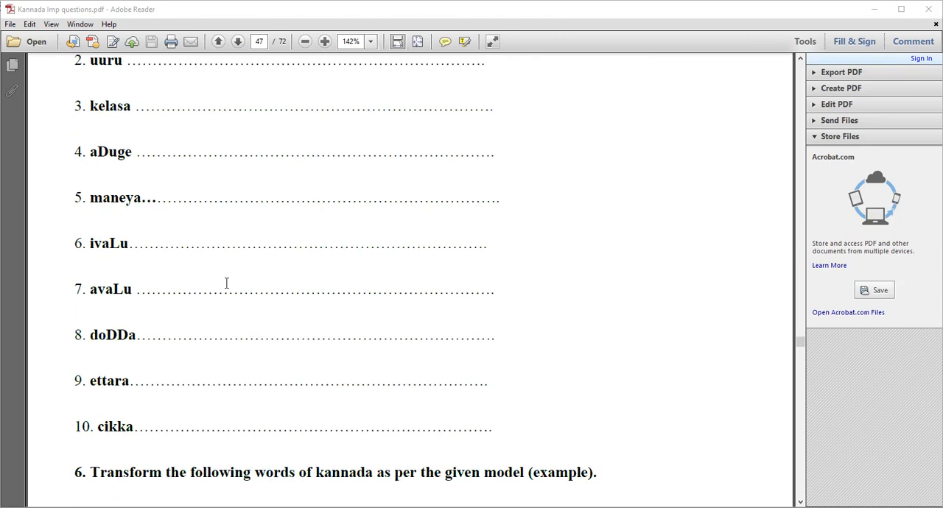
scroll("down", 3)
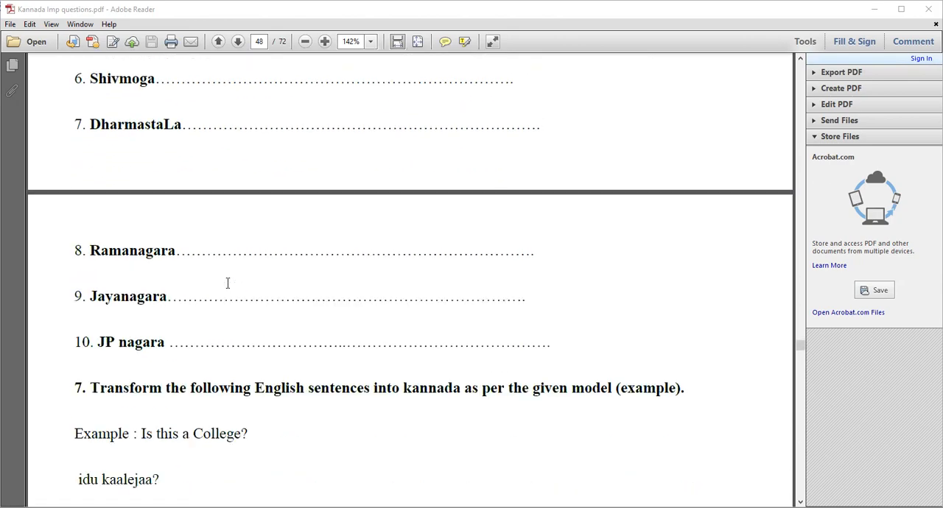
scroll("down", 3)
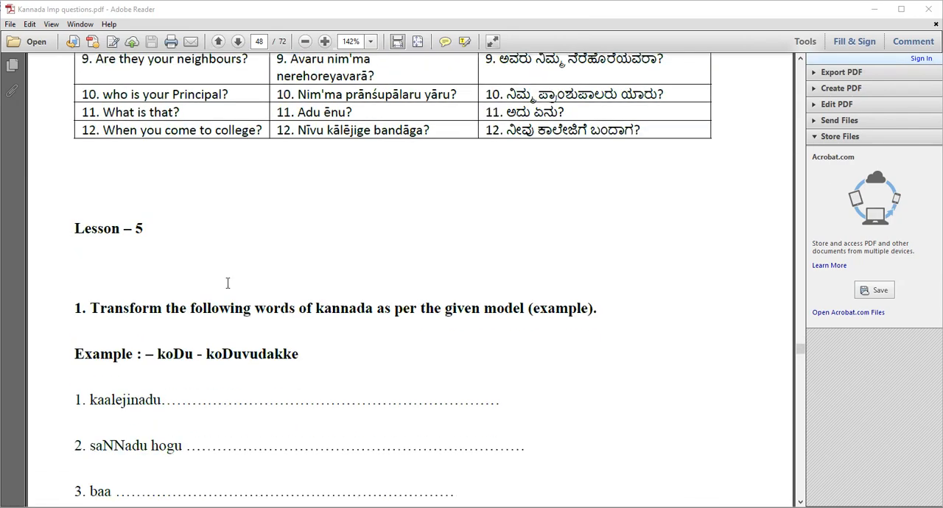
scroll("down", 3)
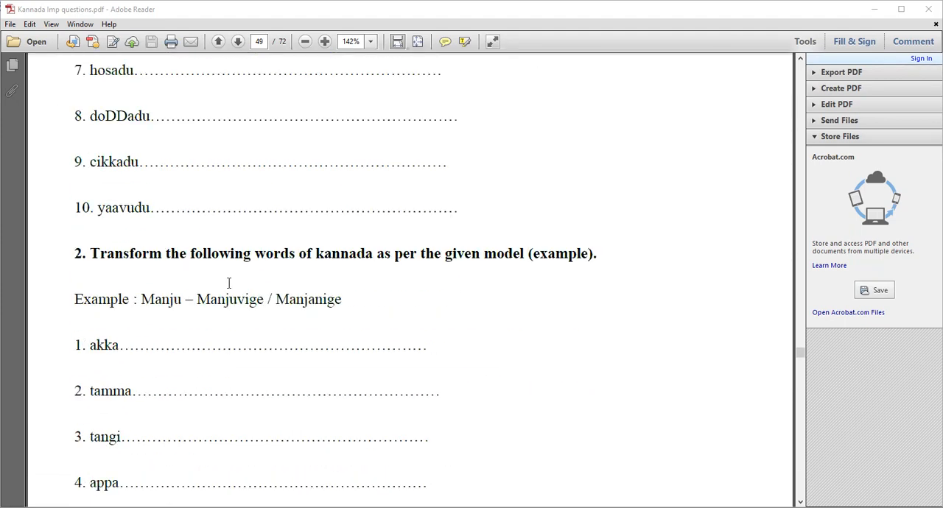
scroll("down", 3)
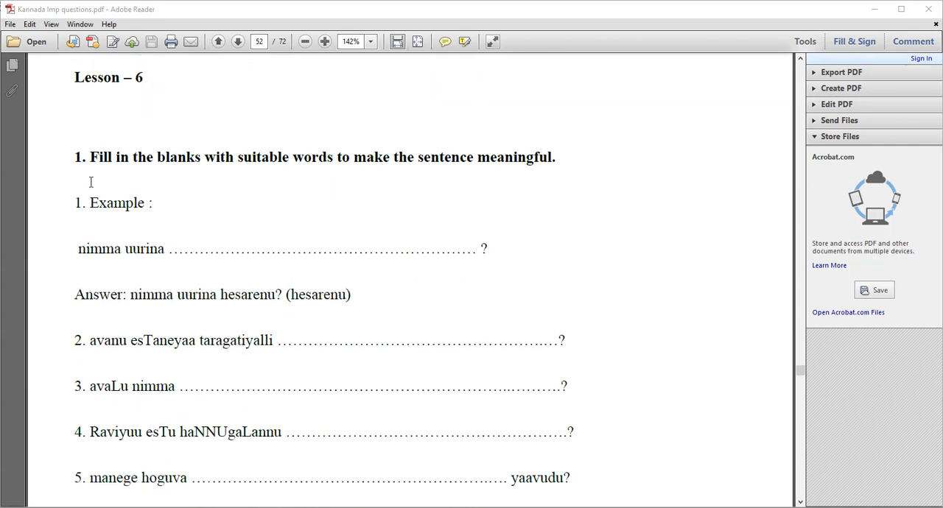
- Scroll to page 53, Lesson 6's exercise transforming ondu, eraDu, muuru and naalku
scroll("down", 3)
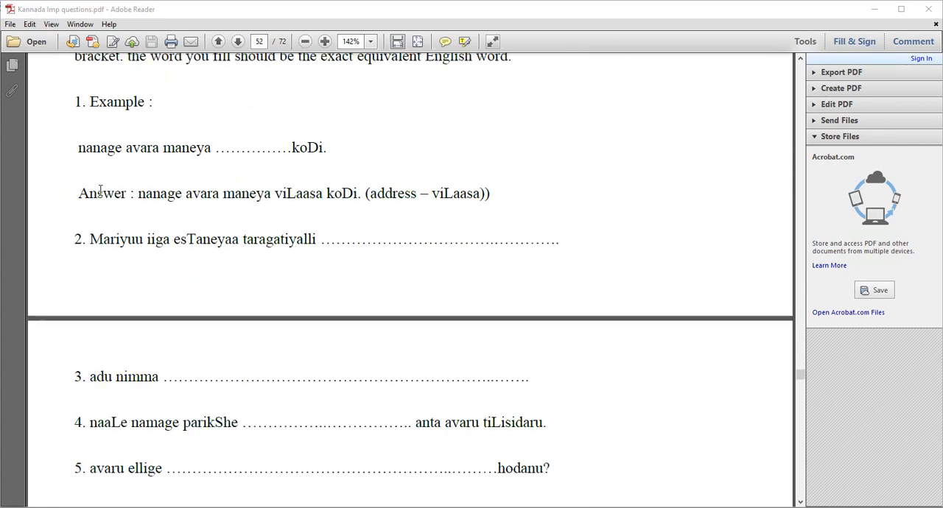
scroll("down", 3)
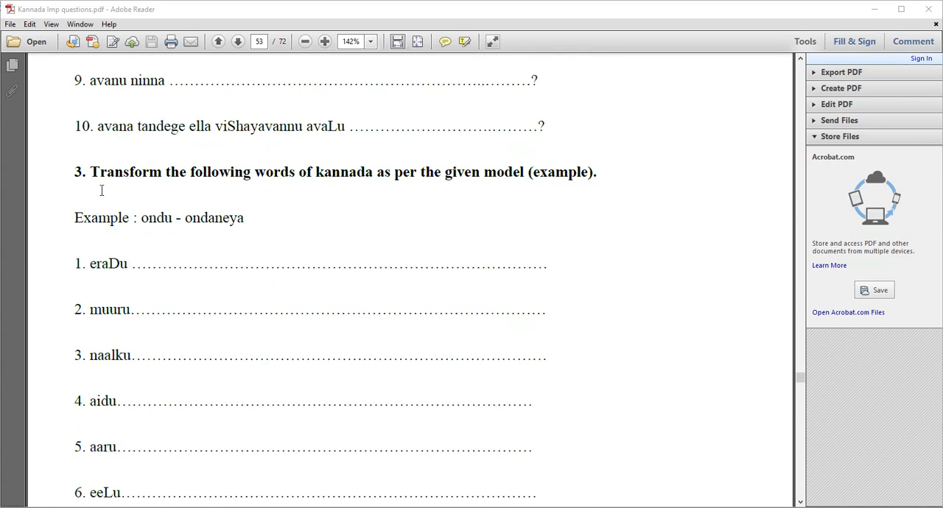